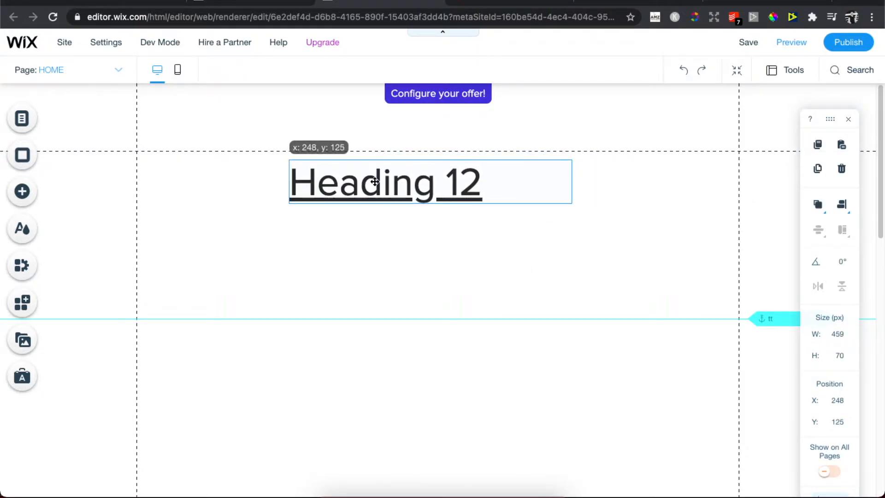
- Apply the Heading 4 theme to the 'Heading 12' text via its Text Settings
left_click(385, 182)
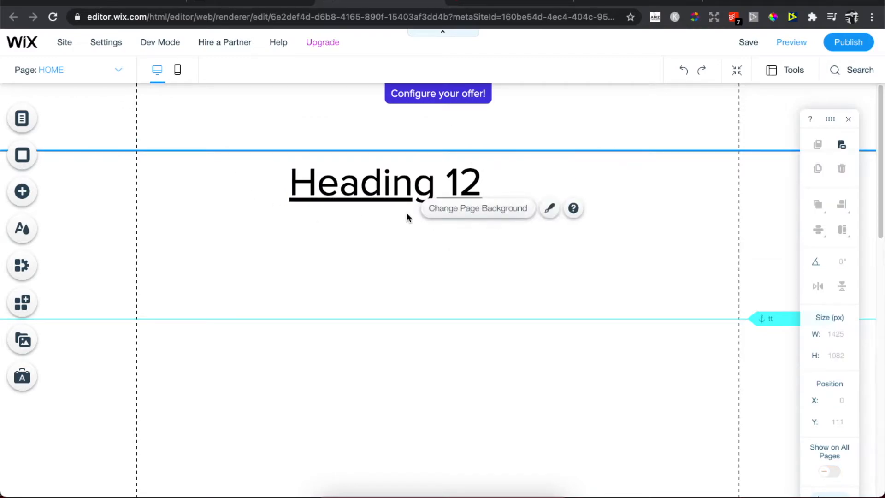
left_click(386, 183)
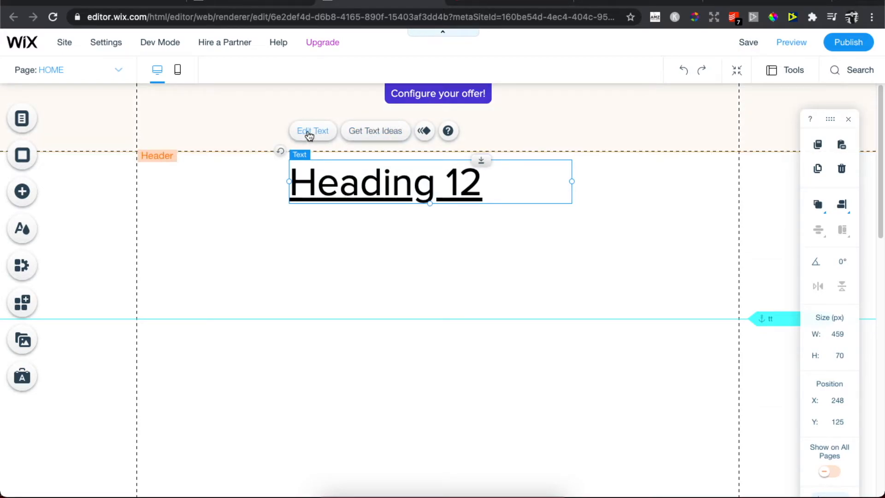
left_click(312, 130)
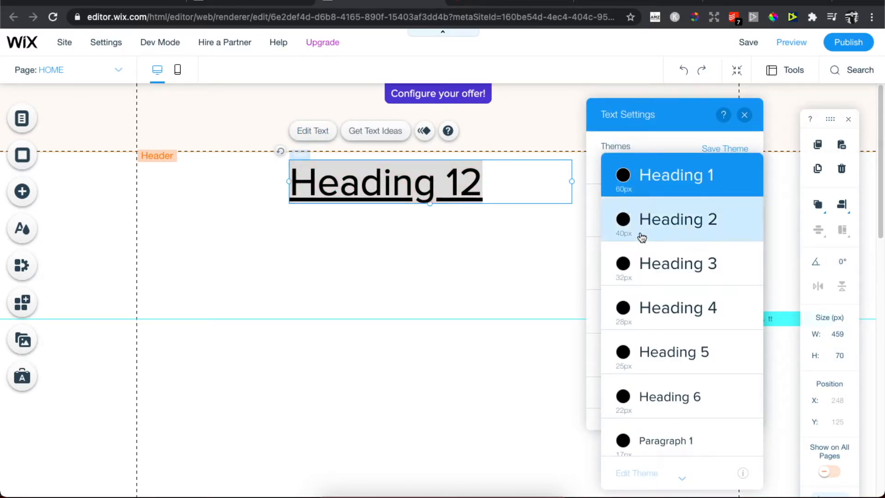
left_click(678, 220)
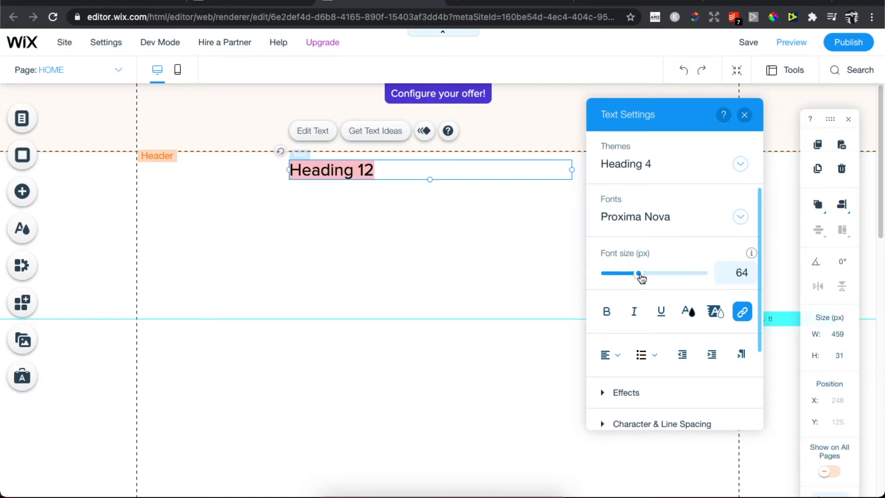
- Set the heading's font size to 80px with the Font size slider
left_click_drag(638, 273, 615, 273)
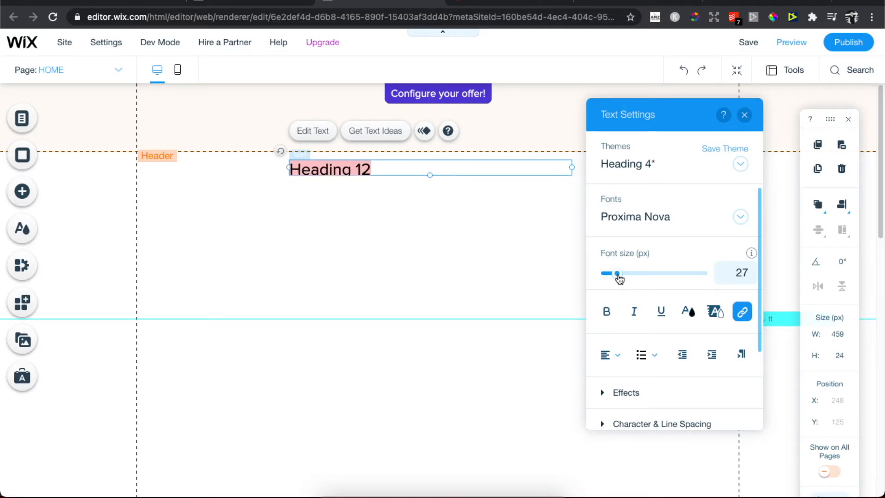
left_click_drag(616, 273, 646, 273)
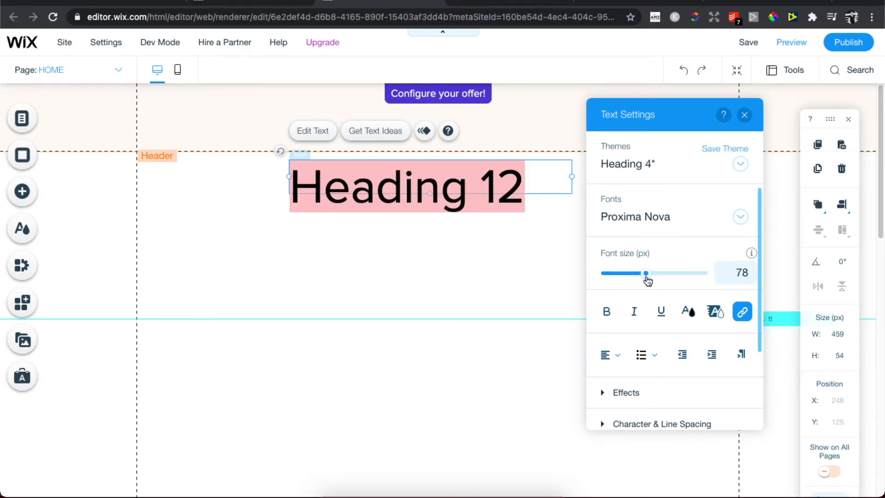
left_click_drag(645, 273, 648, 273)
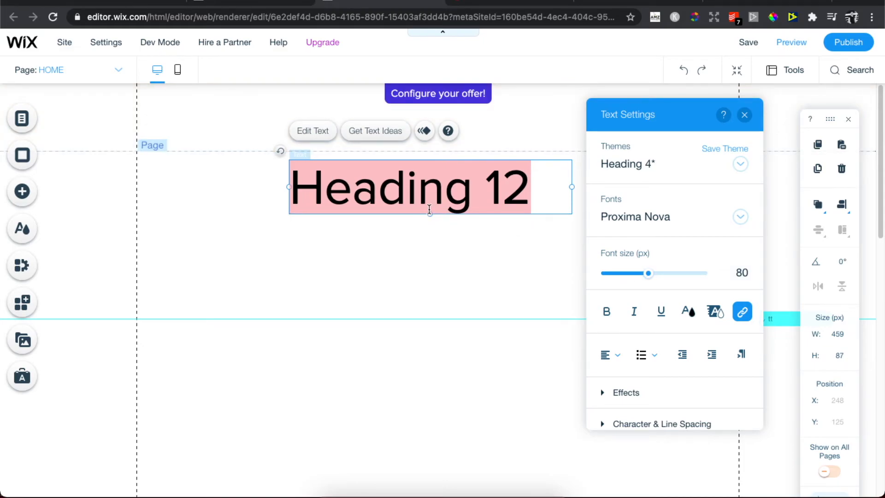
left_click(425, 237)
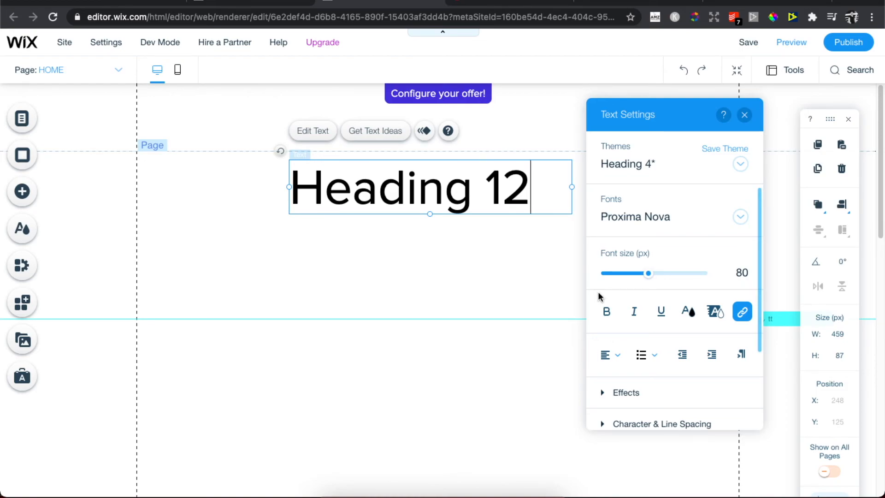
mouse_move(409, 340)
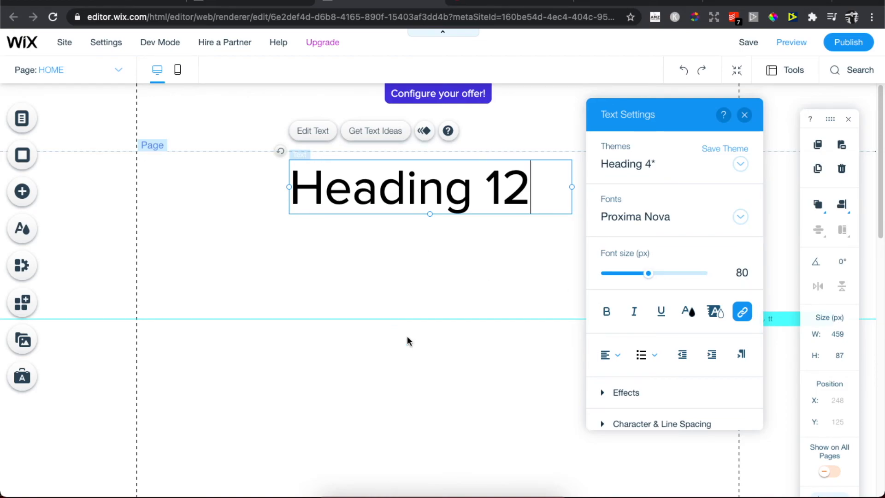